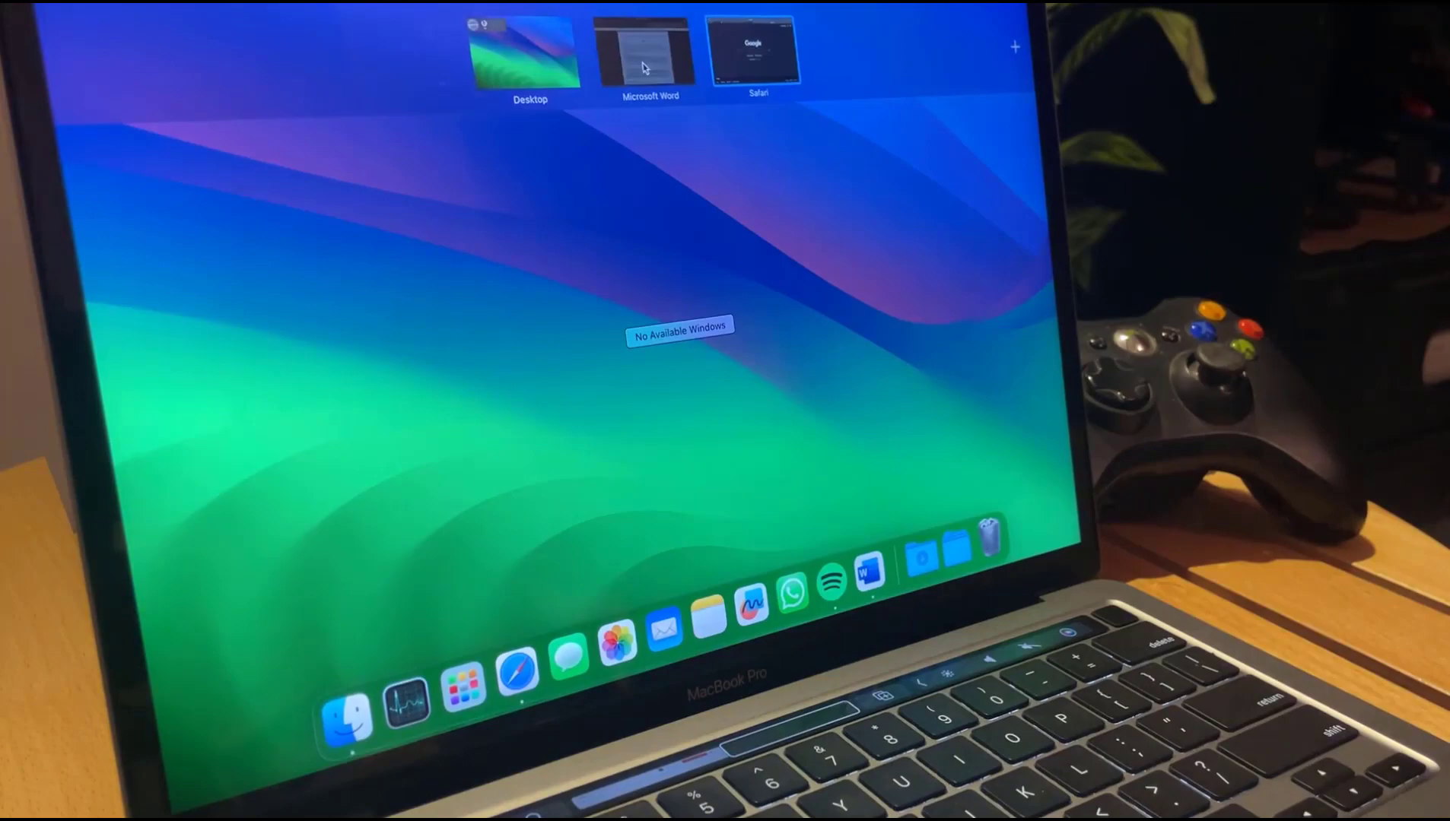
Step: Show the MacBook Pro M1 13 review script in Word and scroll through its sections
click(645, 53)
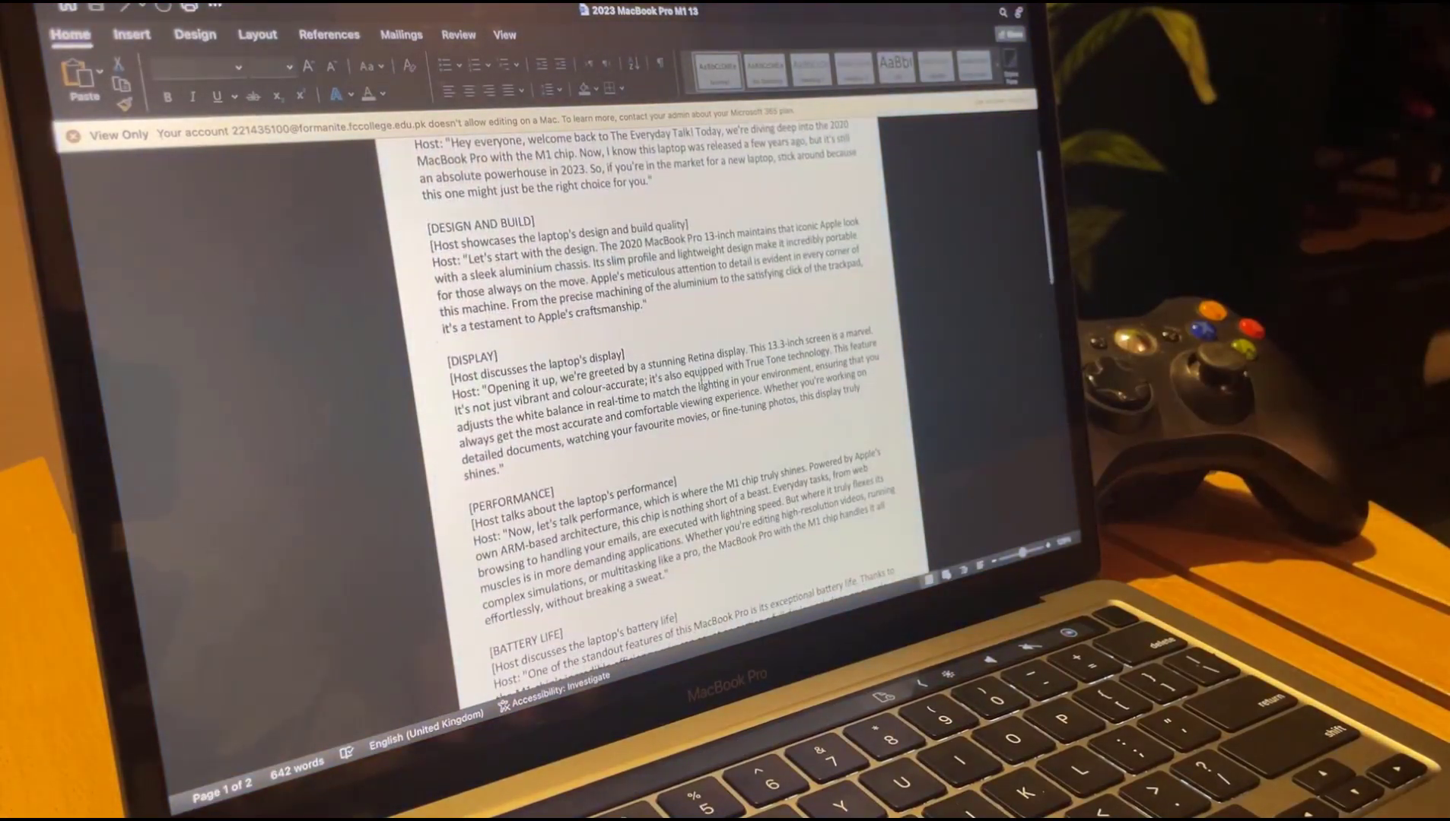
scroll(down, 3)
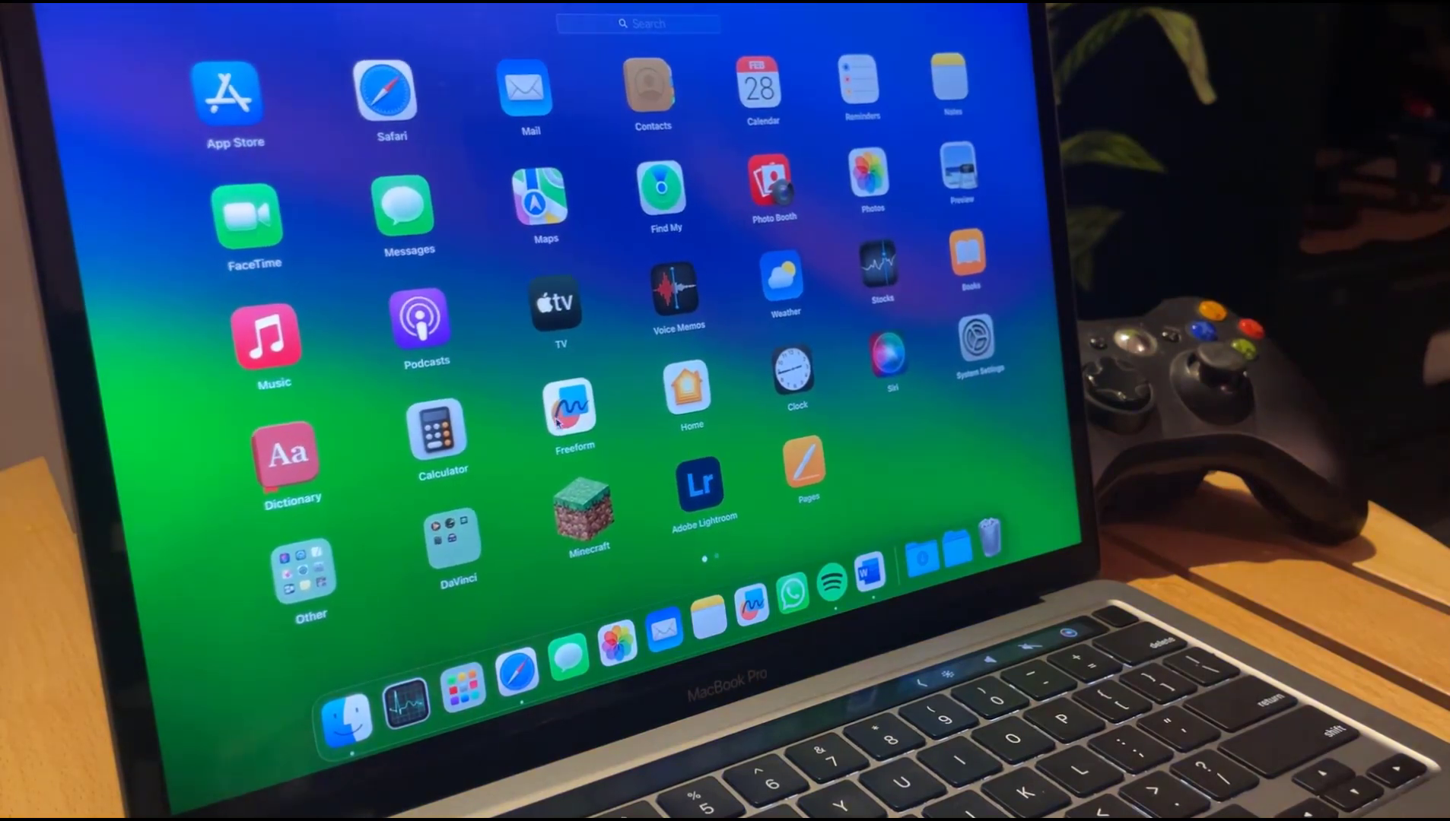
Step: Swipe to Launchpad's second page with Microsoft Word, Blender, Spotify and Steam
scroll(left, 3)
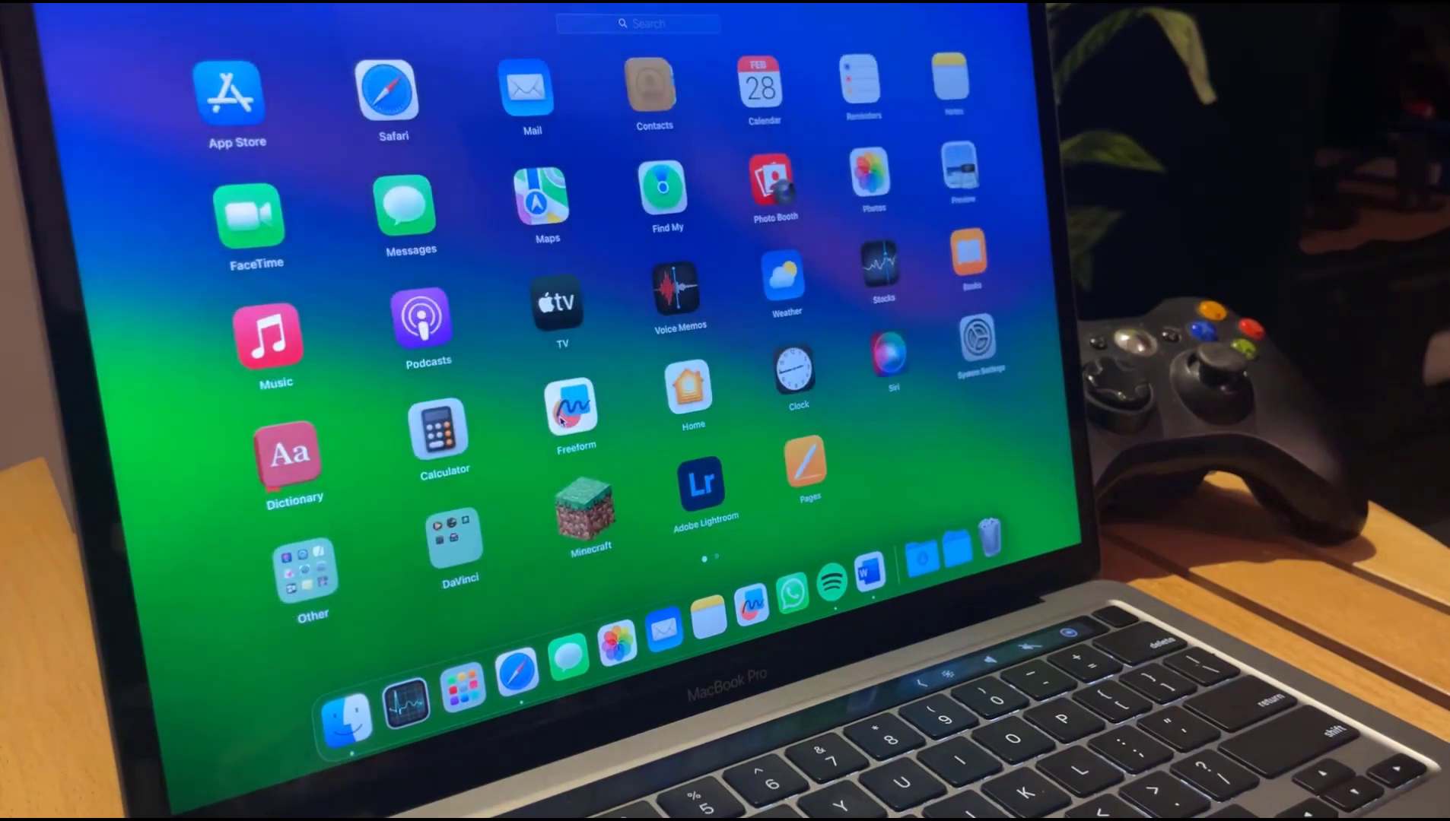
mouse_move(605, 387)
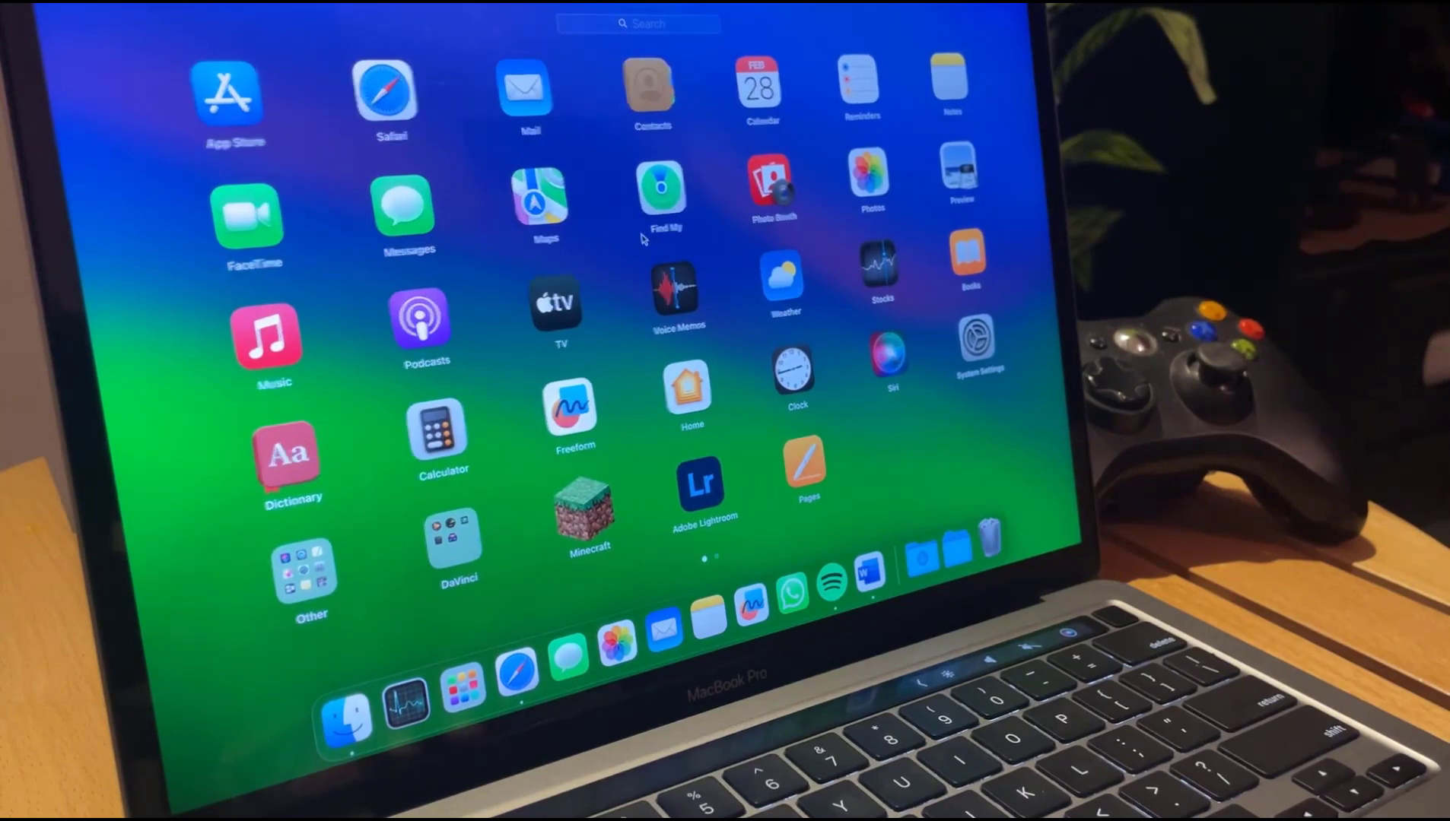
scroll(left, 3)
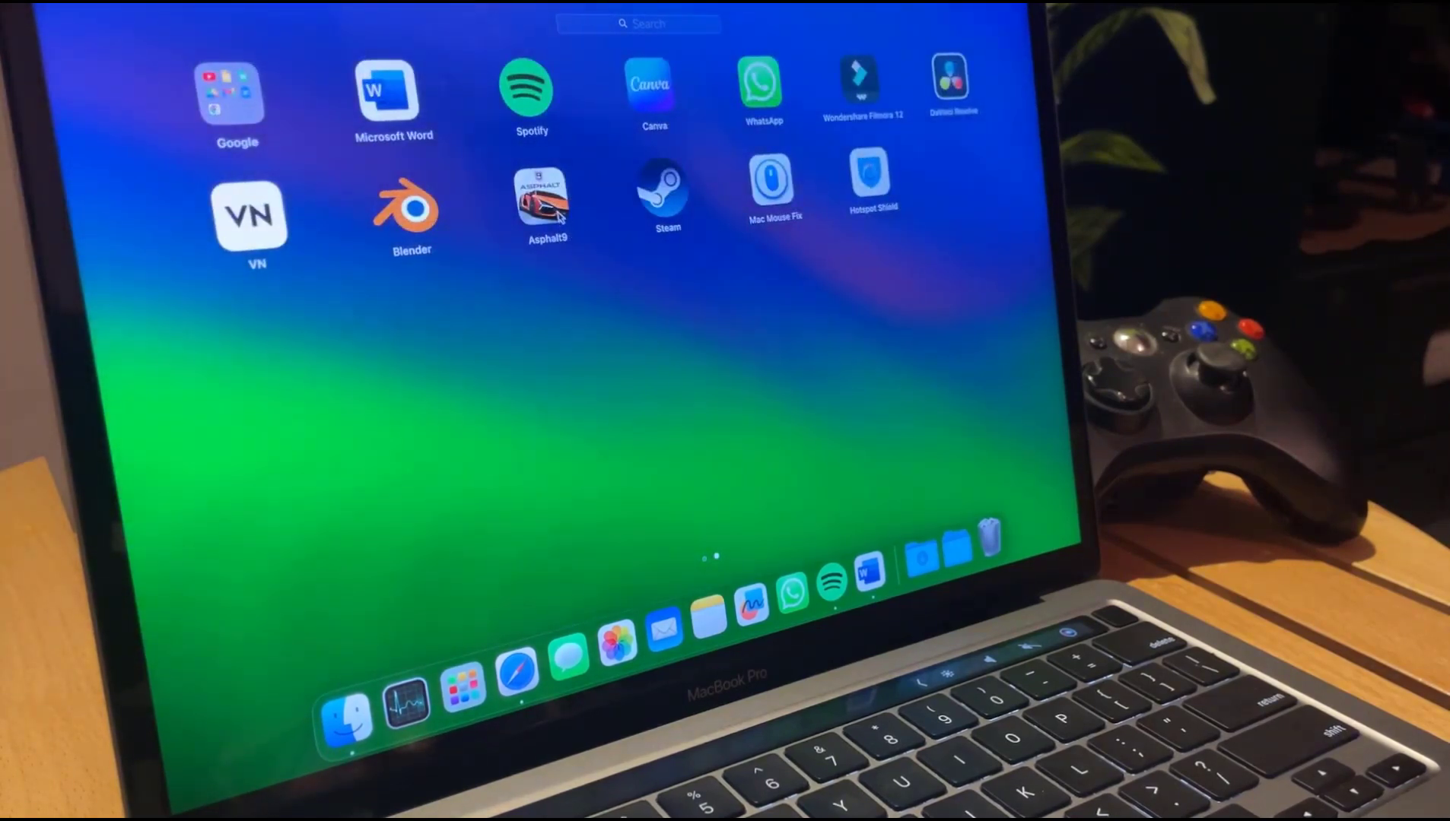